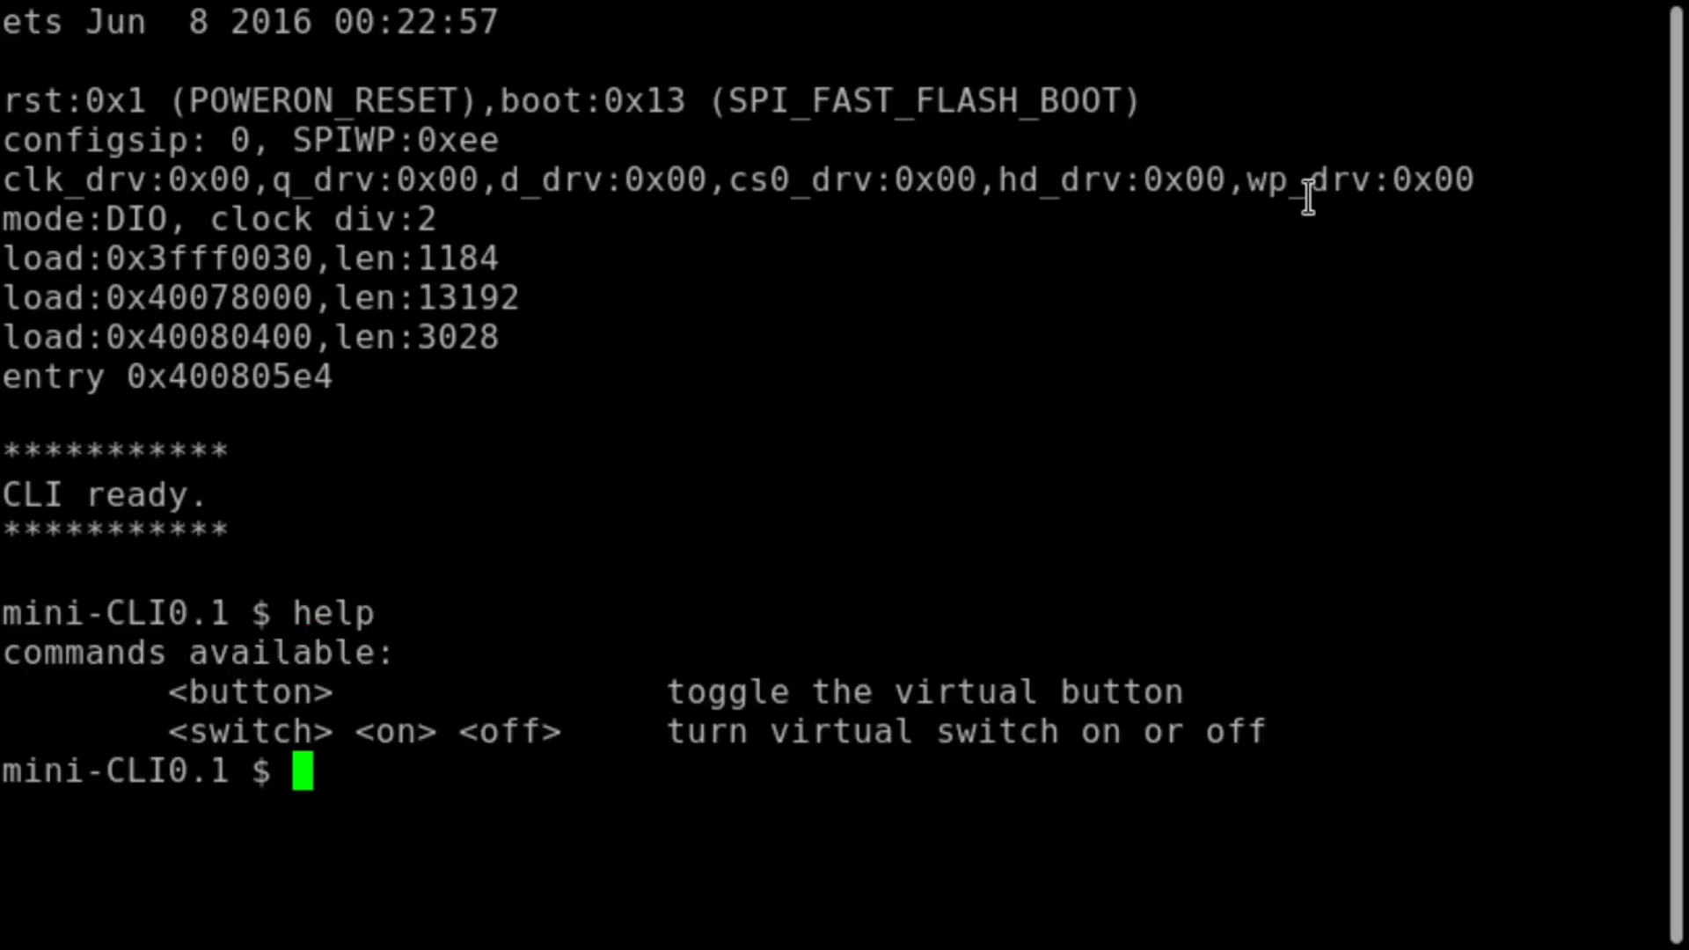
Enter the 'button' command at the mini-CLI prompt to toggle the virtual button
text(button)
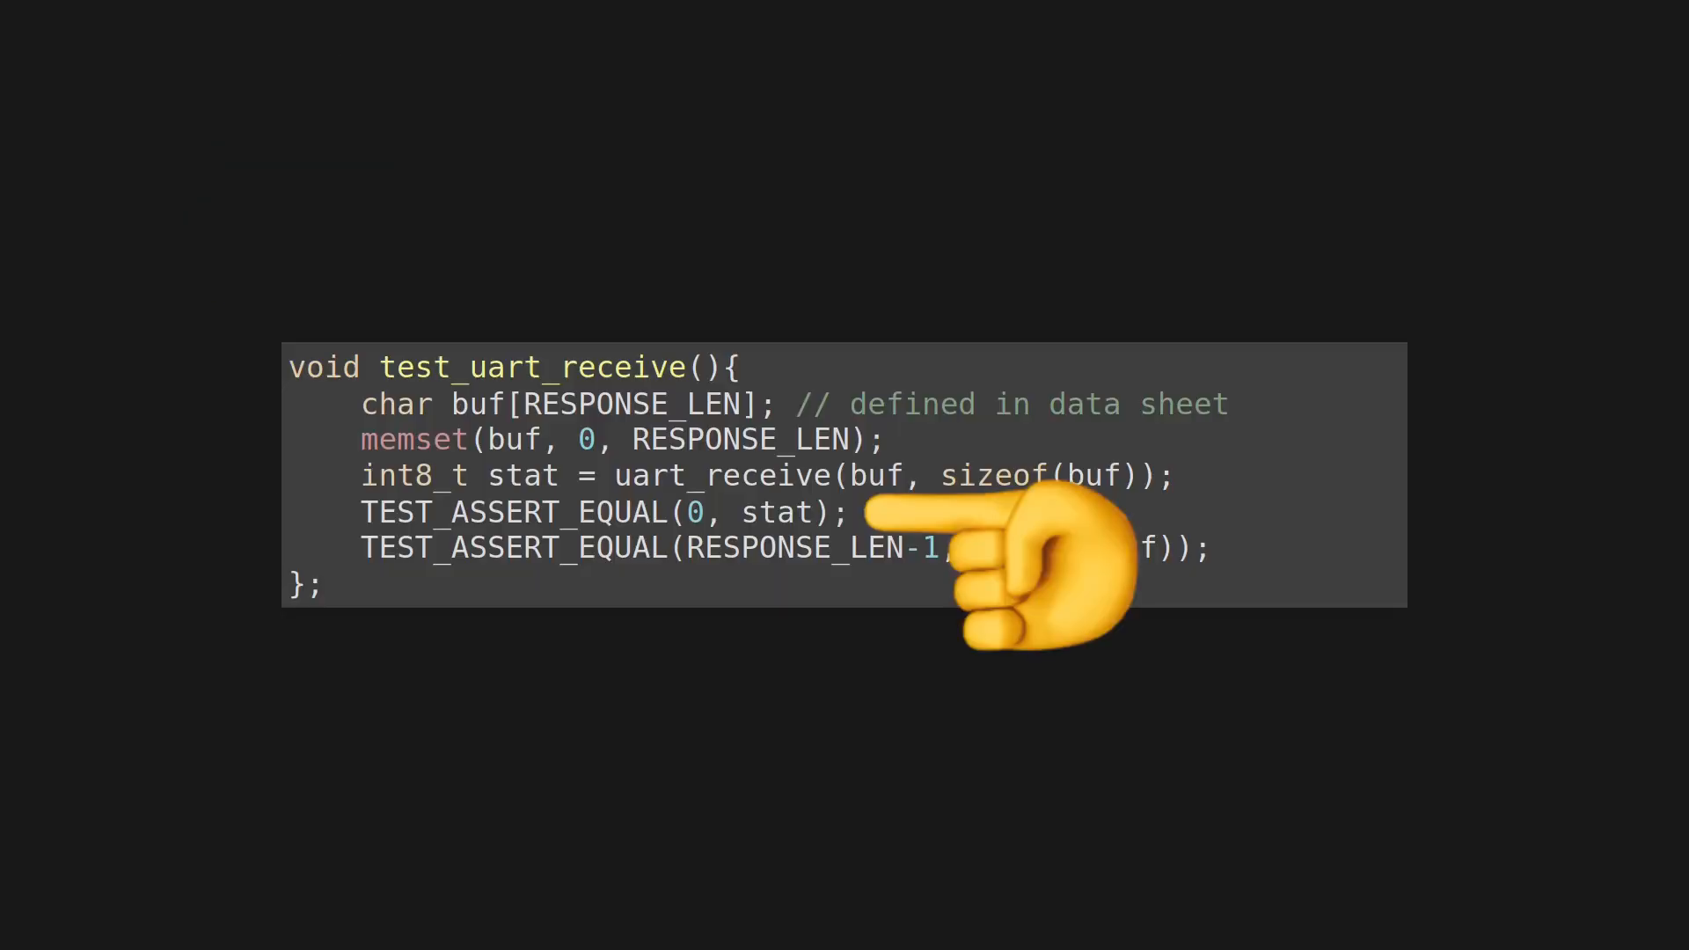
mouse_move(1362, 560)
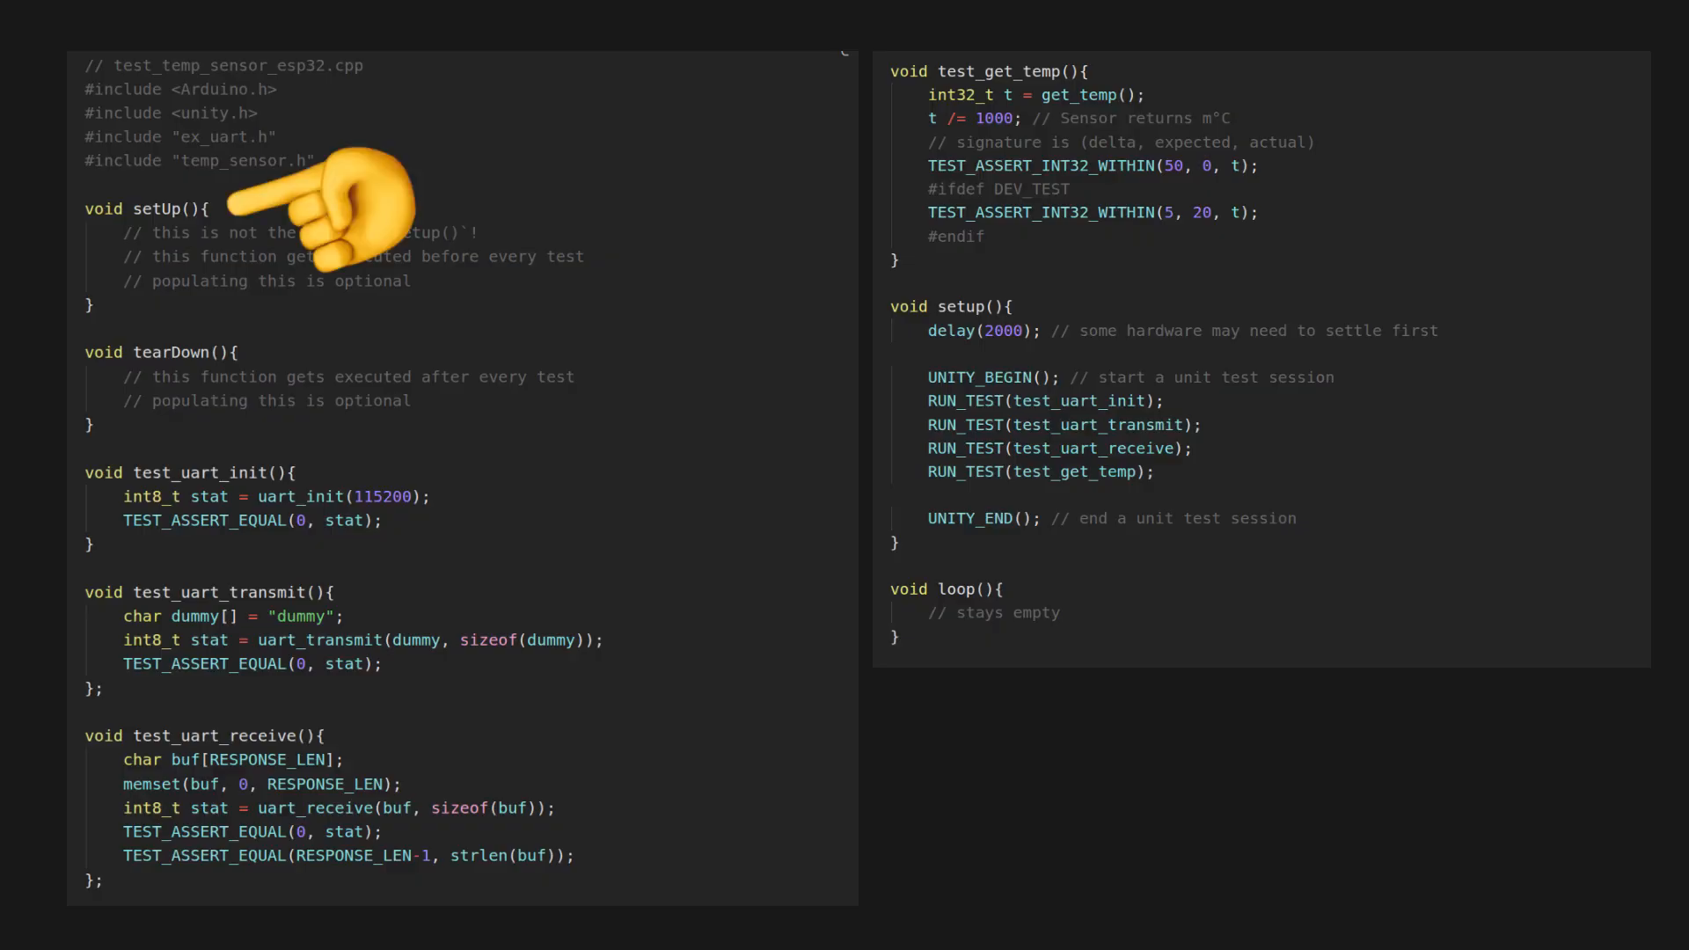
mouse_move(366, 366)
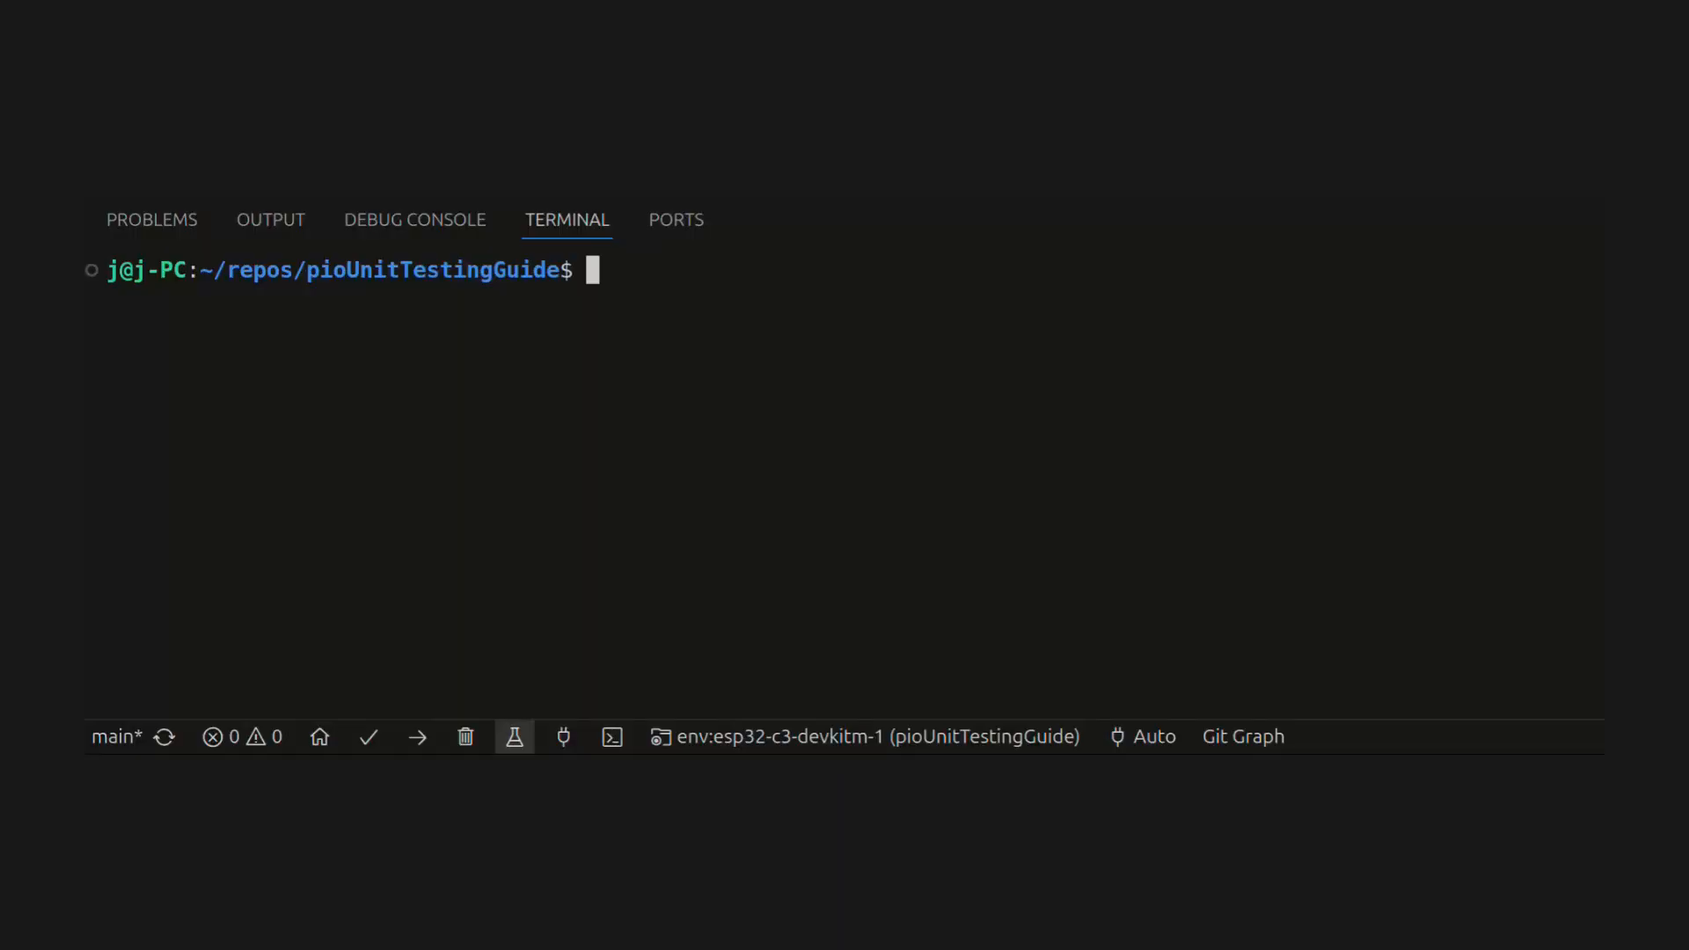
Show the Terminal panel at the pioUnitTestingGuide repository prompt
click(514, 737)
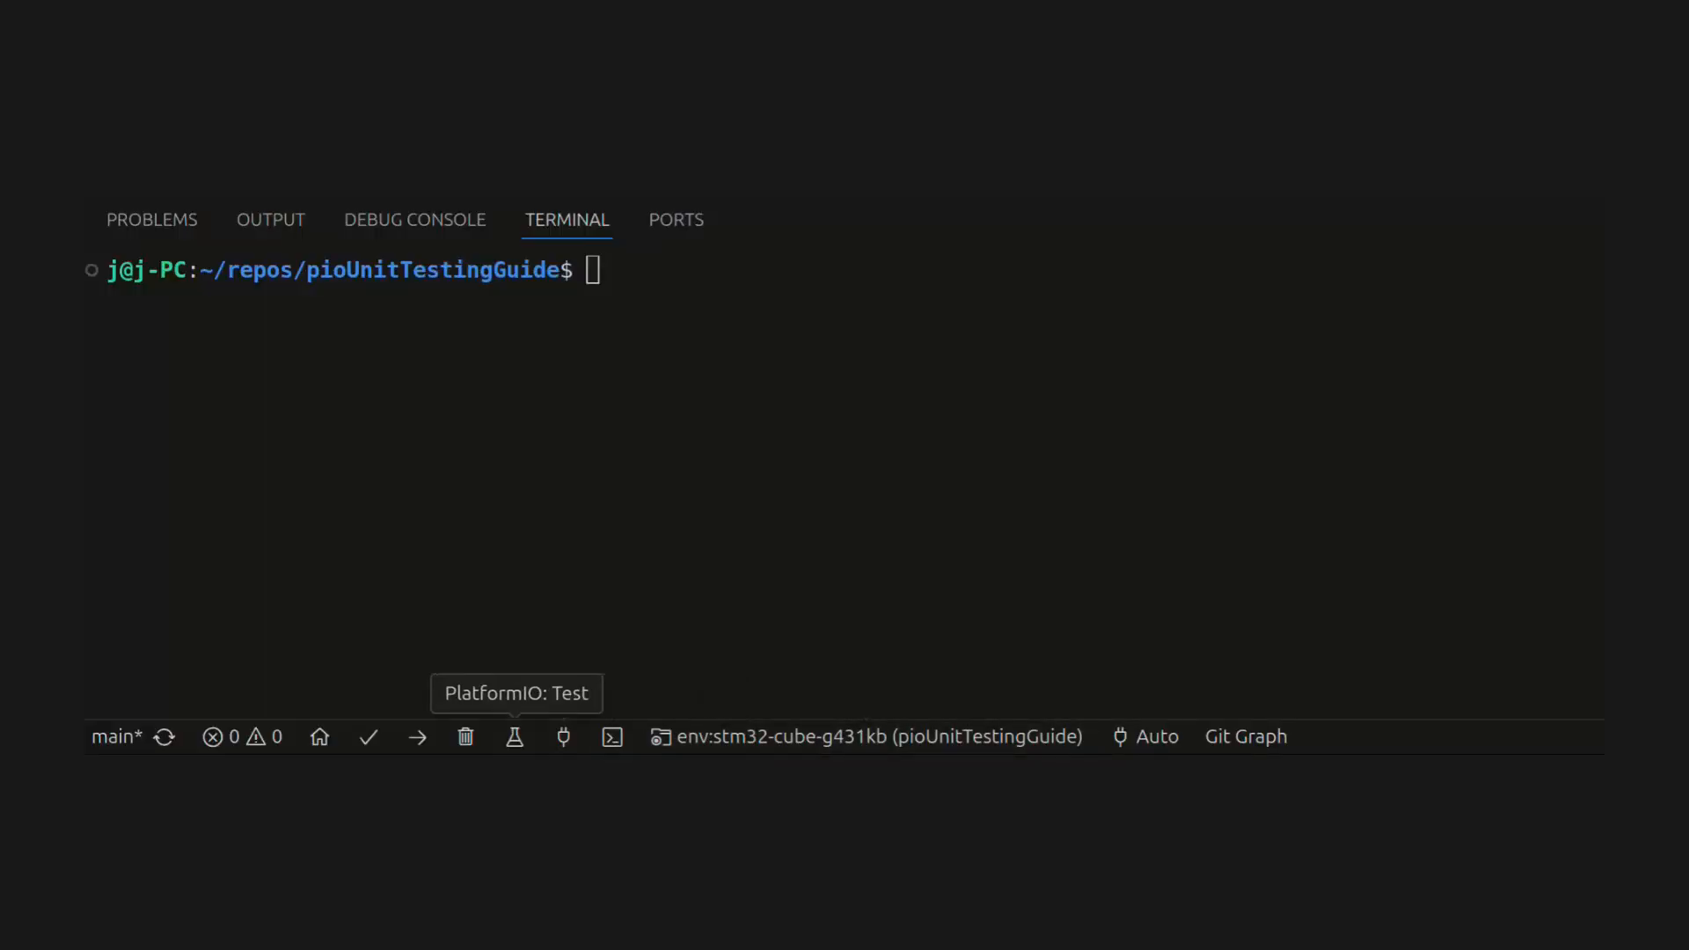
click(514, 737)
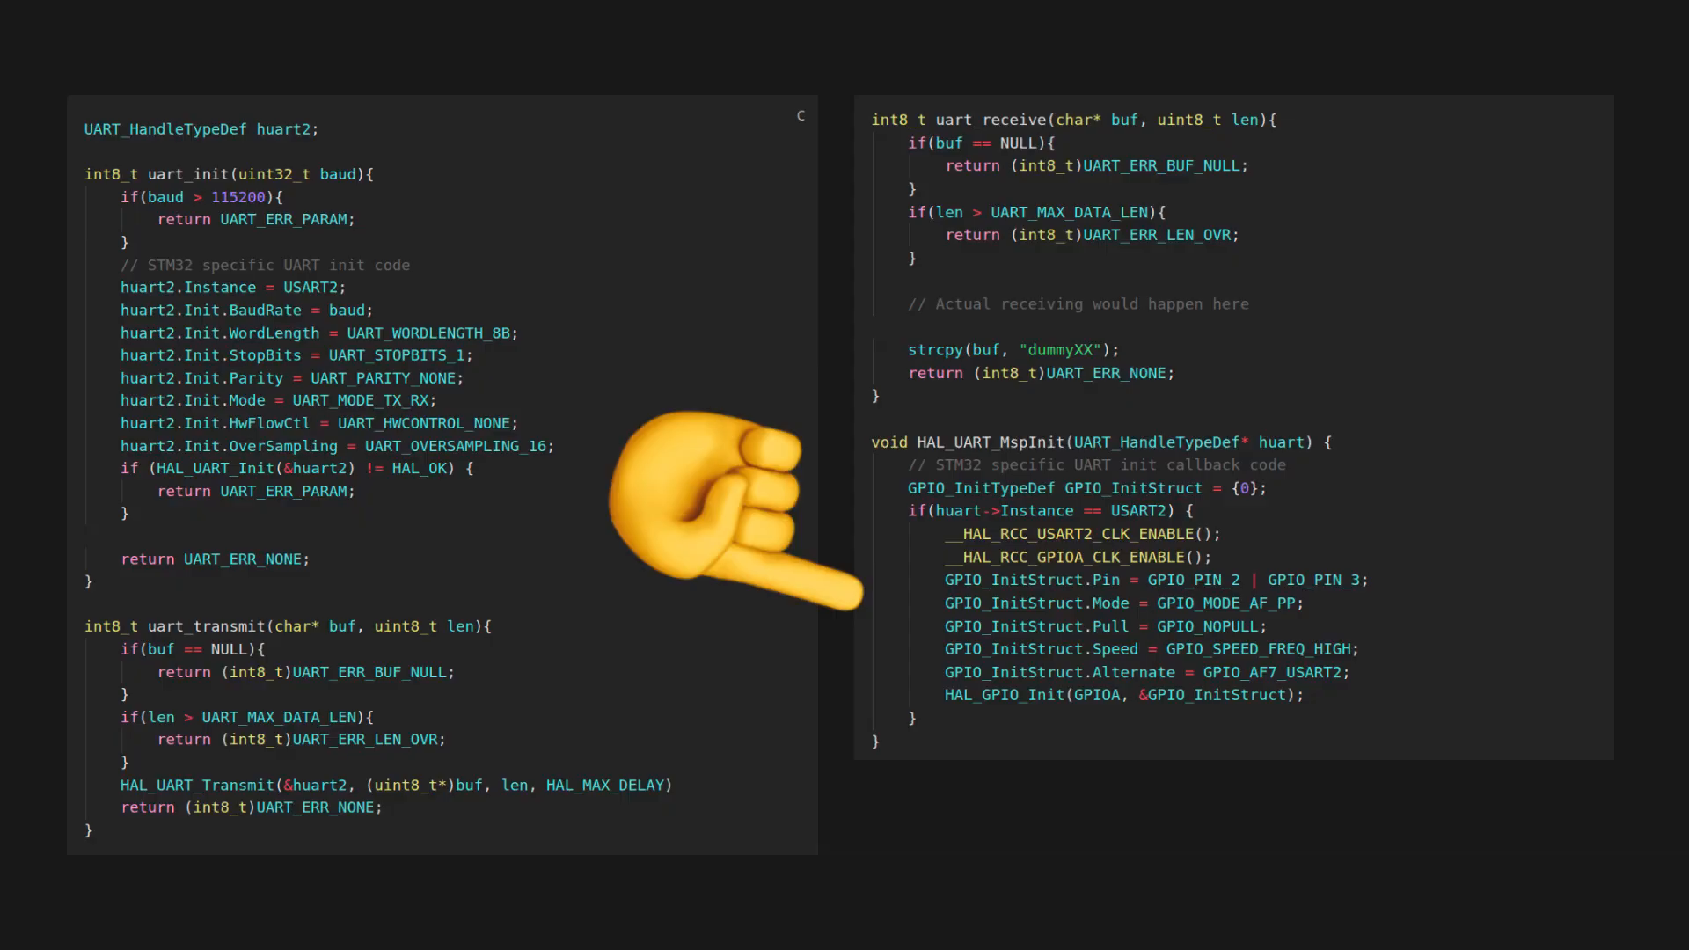
mouse_move(732, 355)
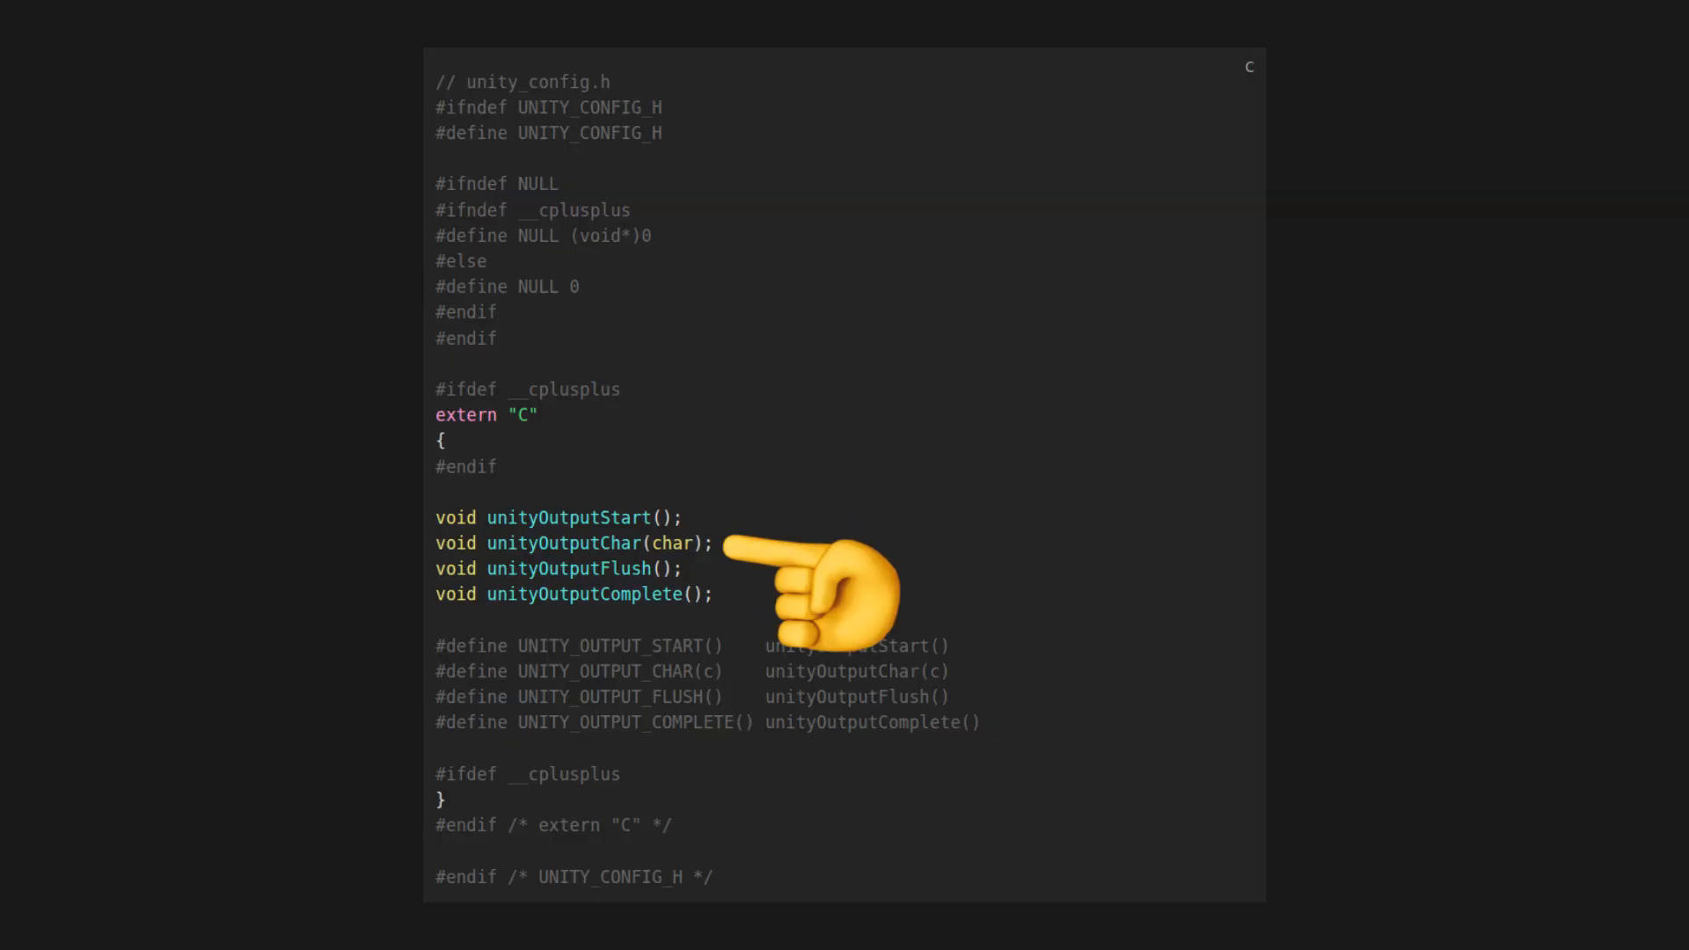
mouse_move(797, 603)
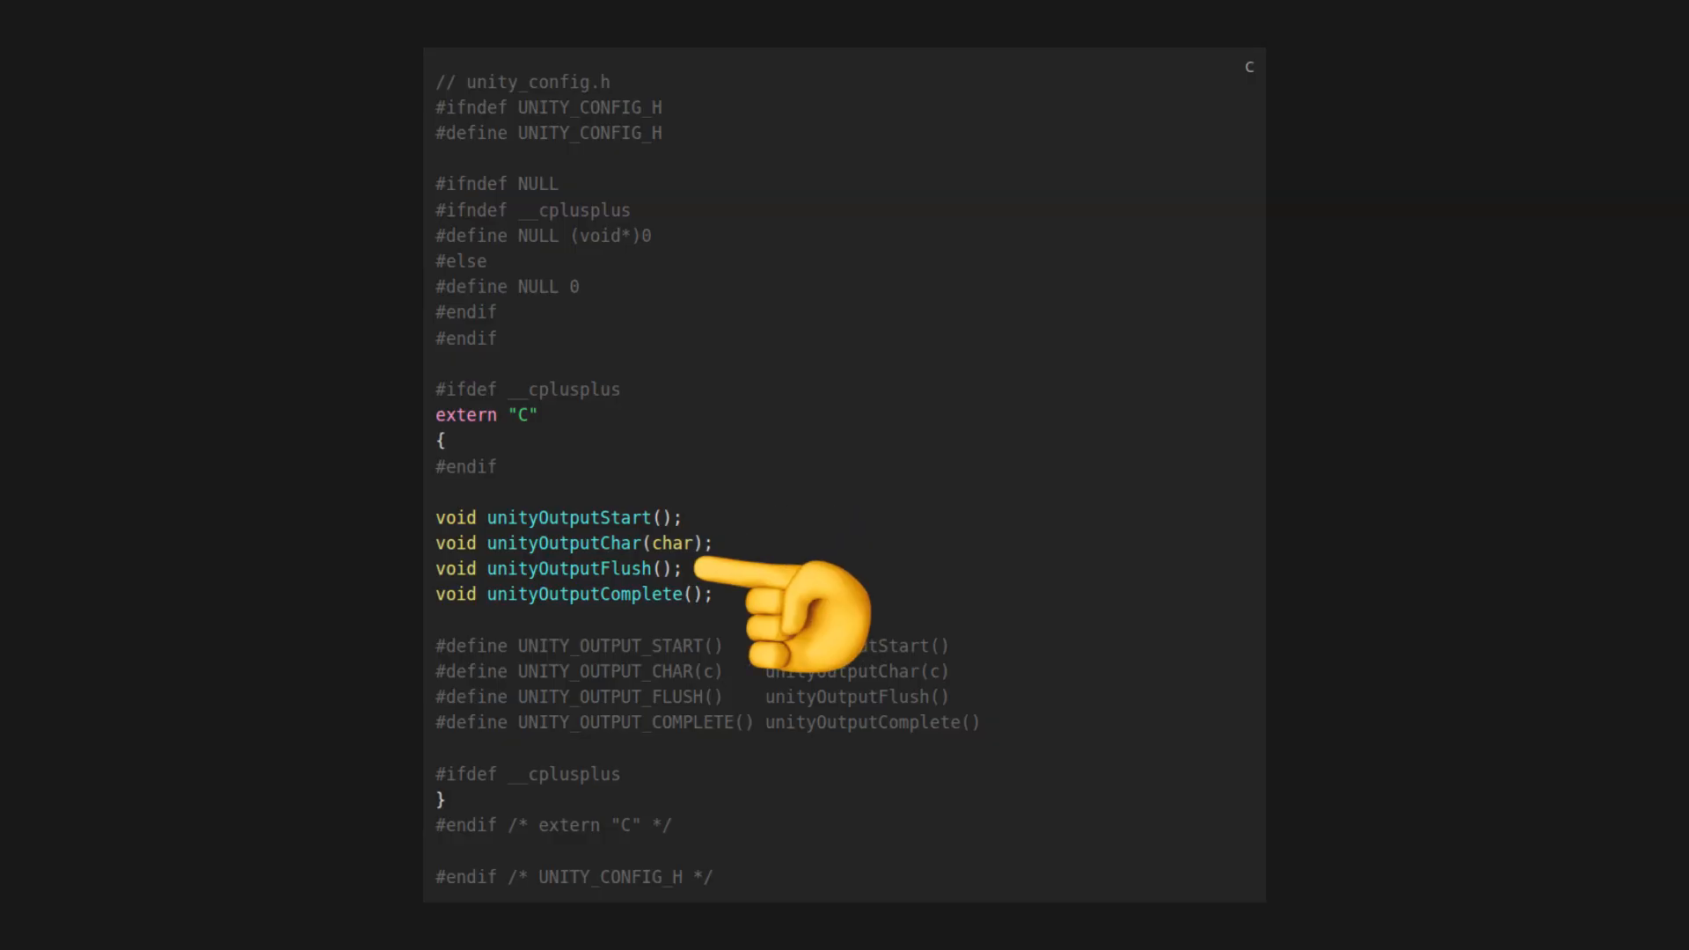